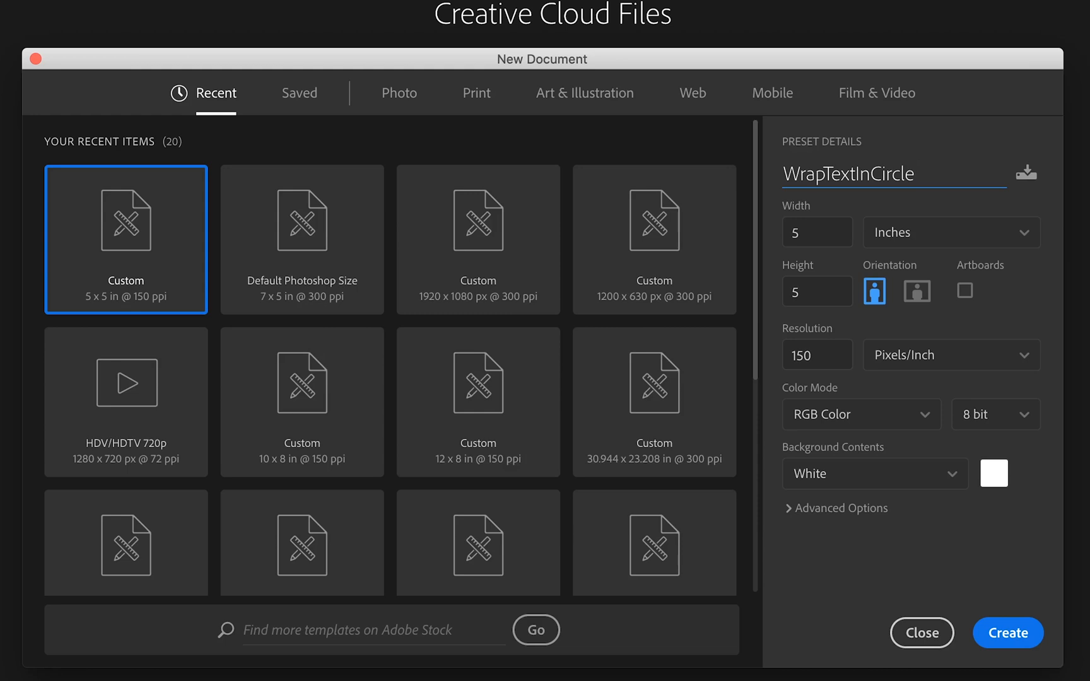
mouse_move(1047, 287)
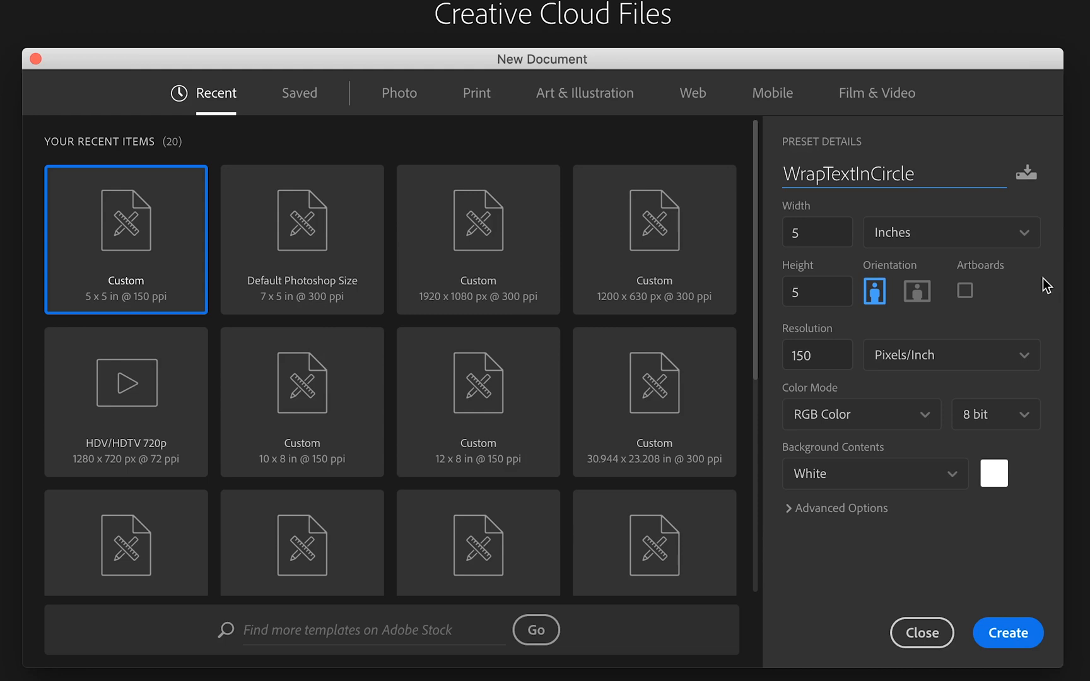
mouse_move(823, 318)
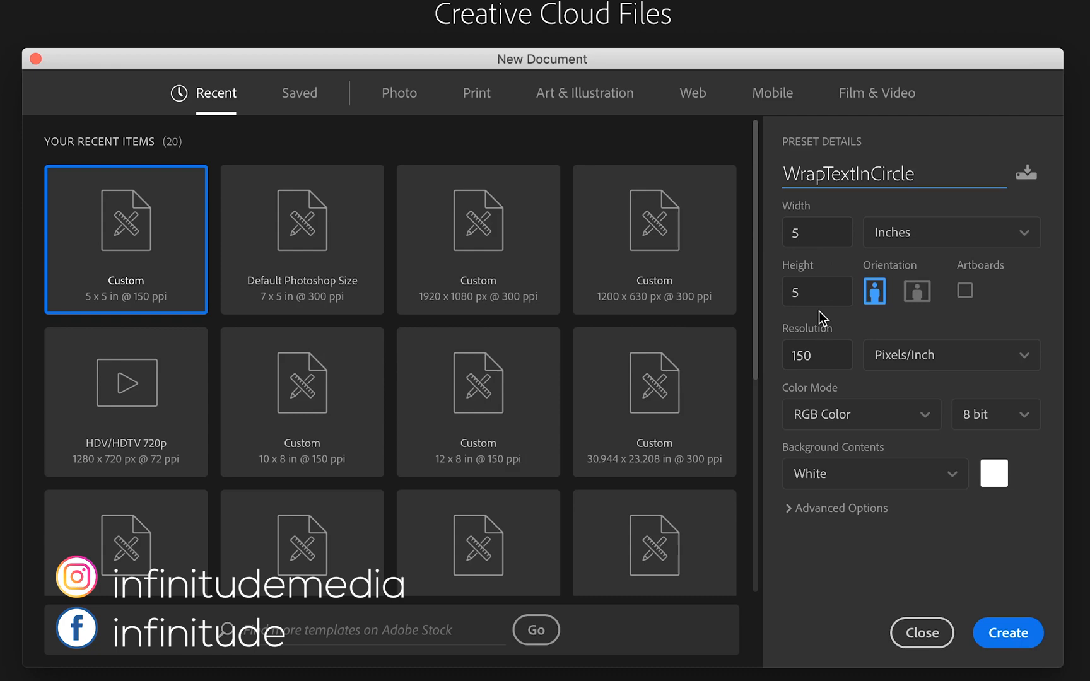
mouse_move(1035, 637)
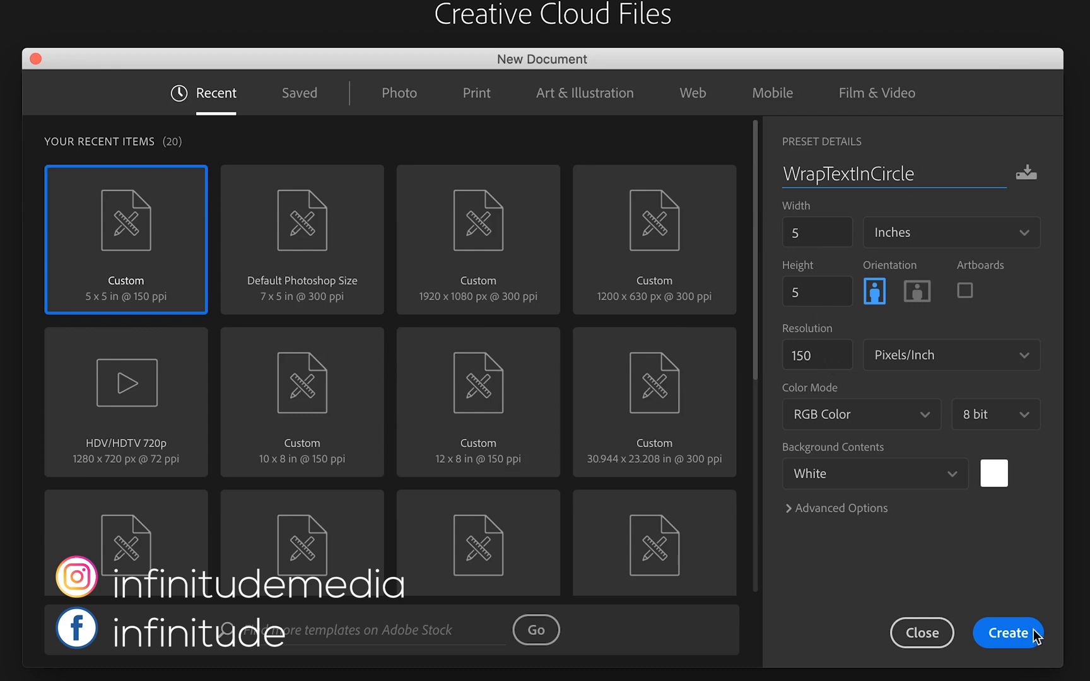
- Create the WrapTextInCircle document at 5x5 in, 150 ppi, RGB, with a white background
click(1007, 633)
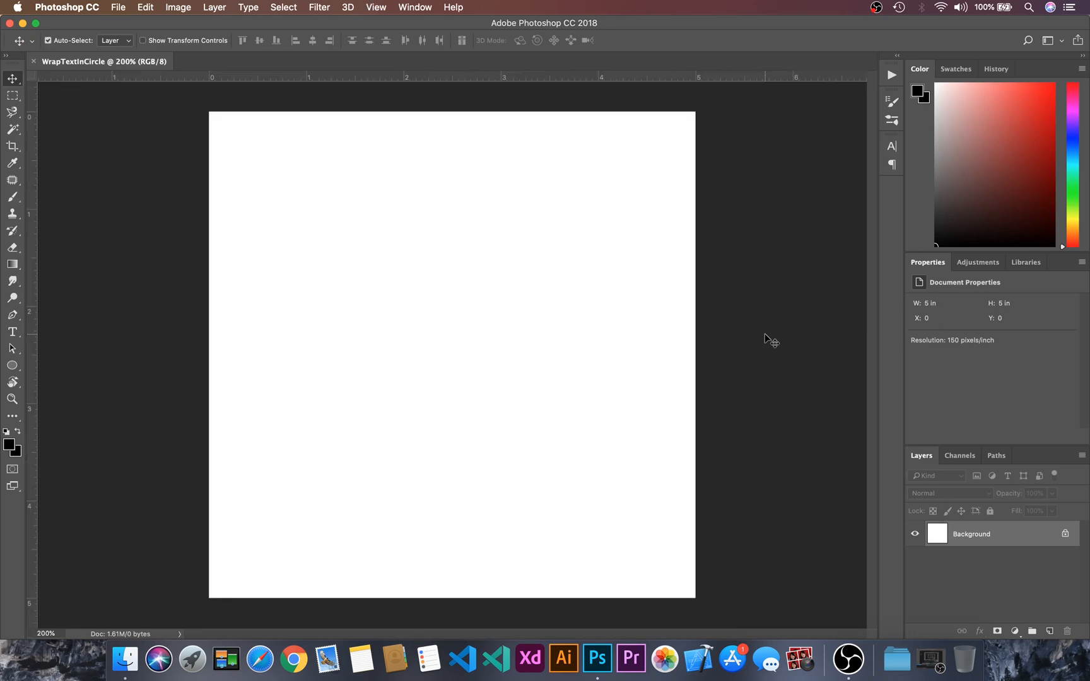
- Show the canvas grid and convert the locked Background into Layer 0
click(376, 7)
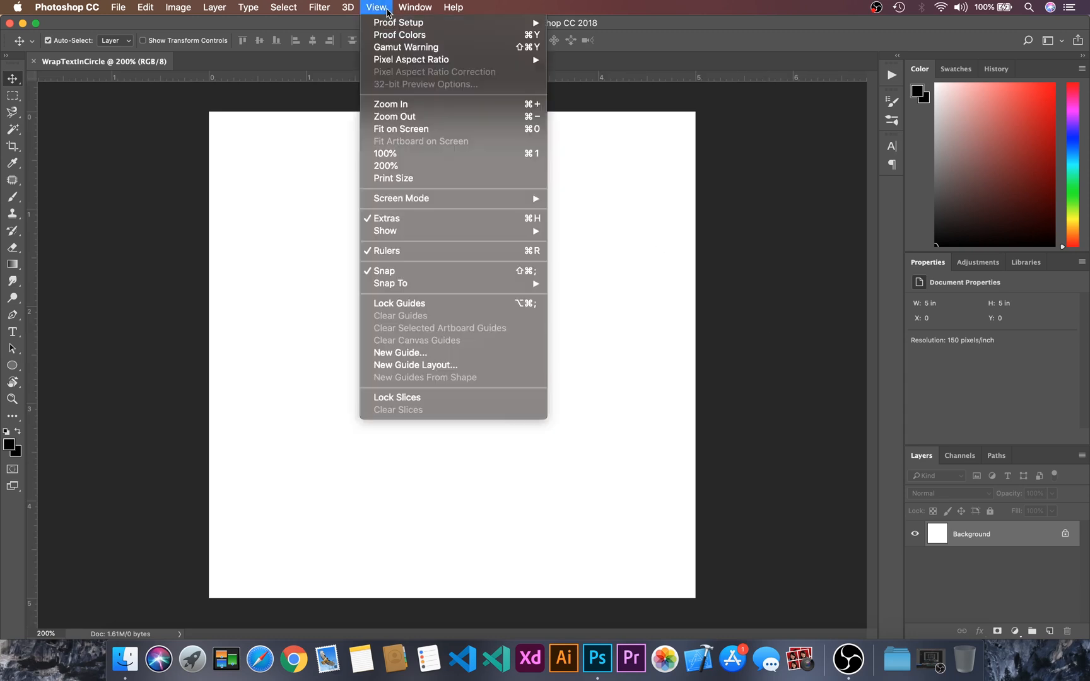
mouse_move(385, 231)
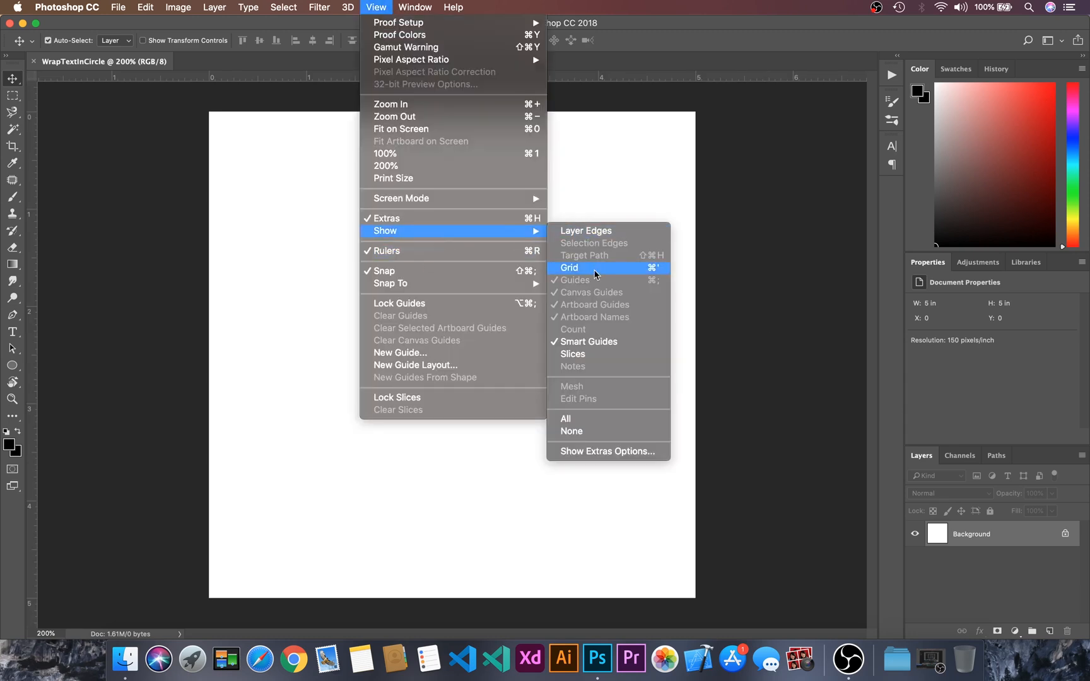
click(569, 267)
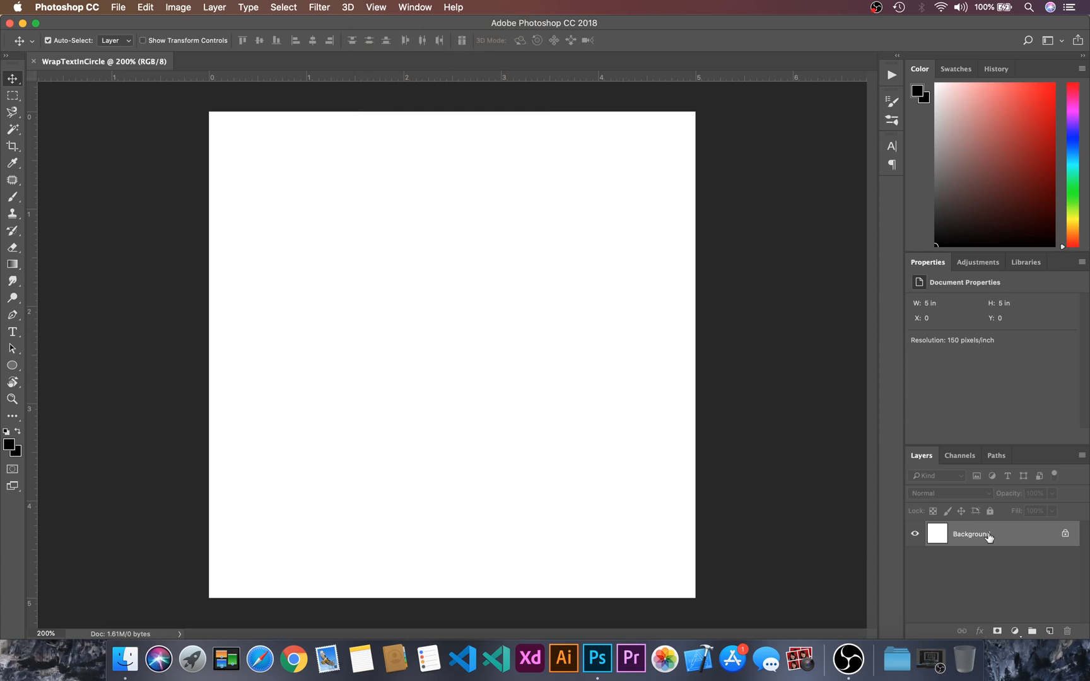
double_click(971, 533)
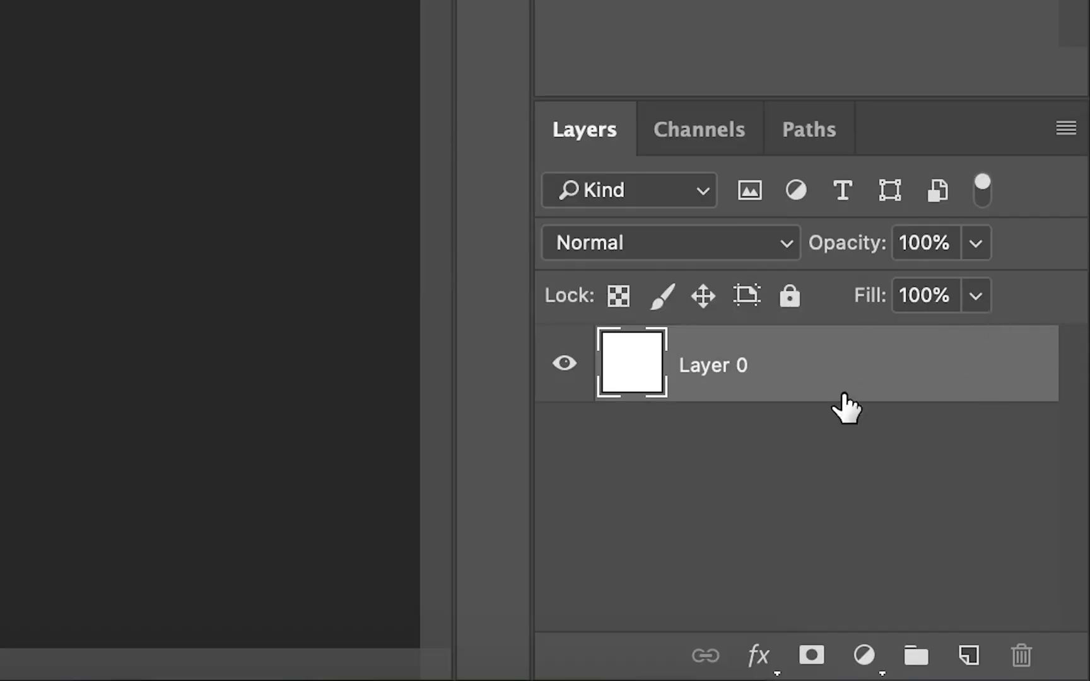
click(790, 294)
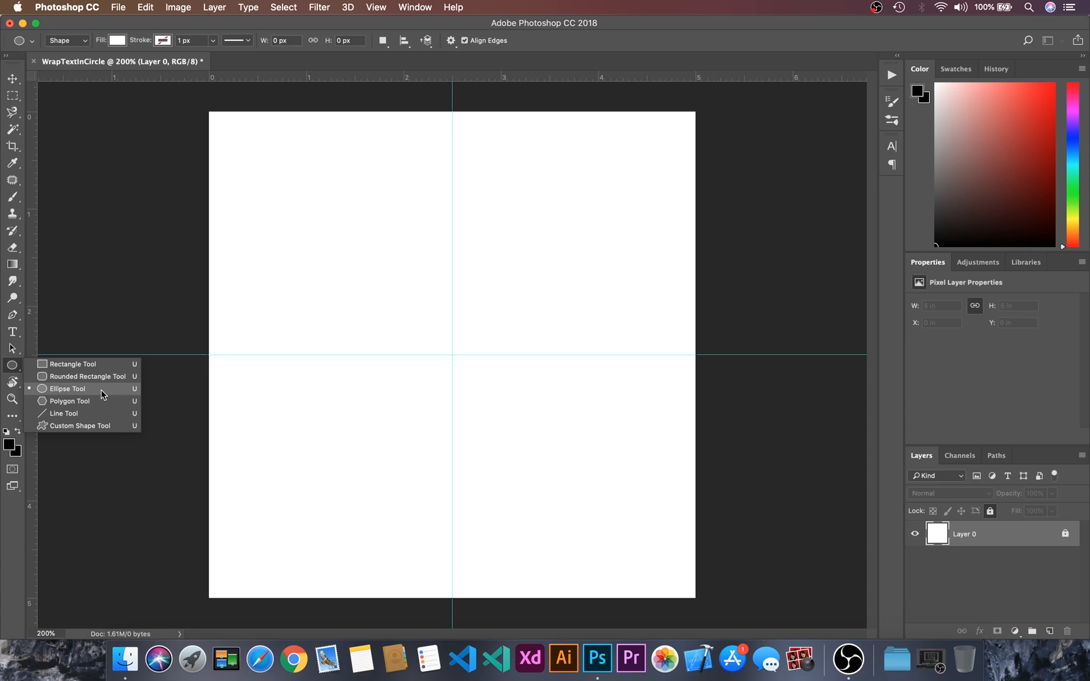
- Select the Ellipse Tool and reset the colours to default black and white
click(68, 389)
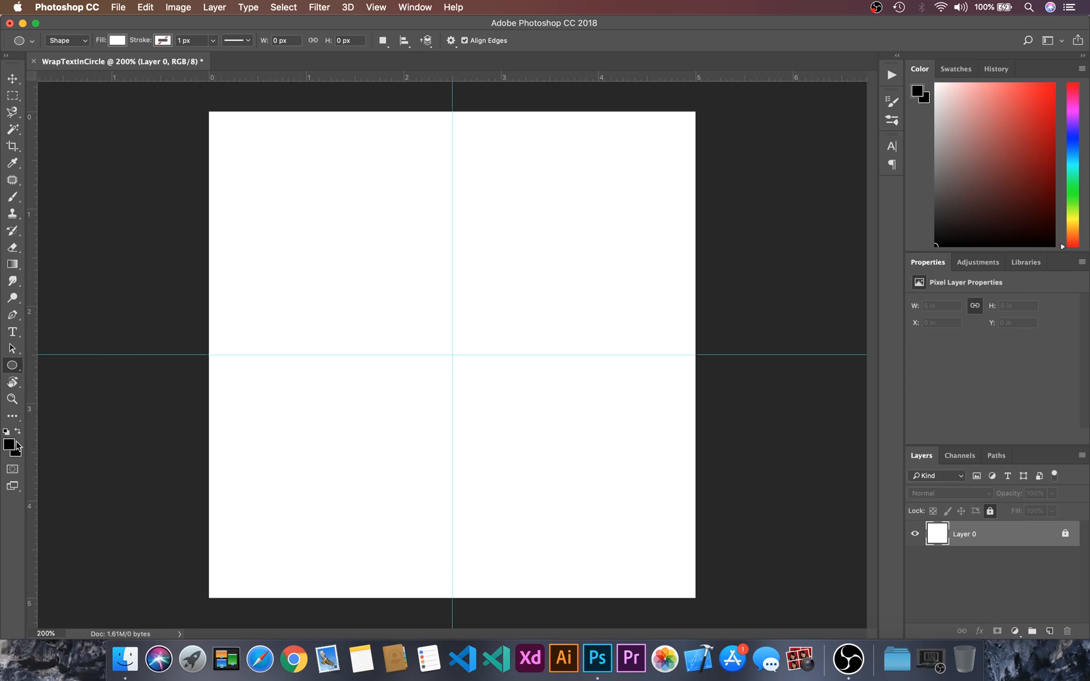
mouse_move(73, 447)
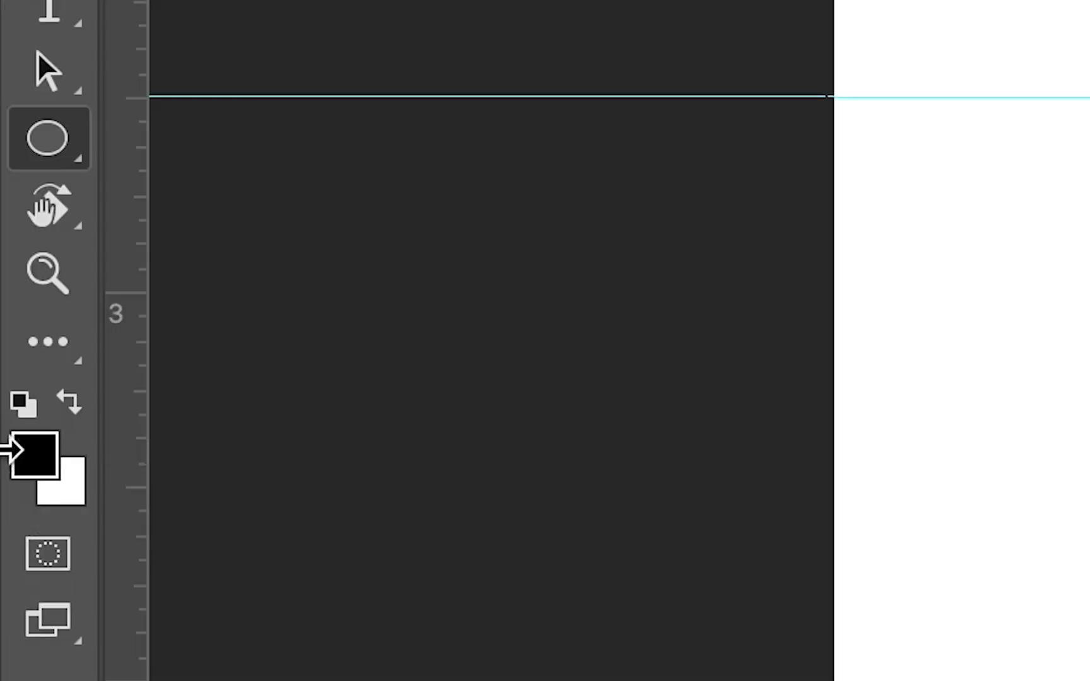
click(67, 402)
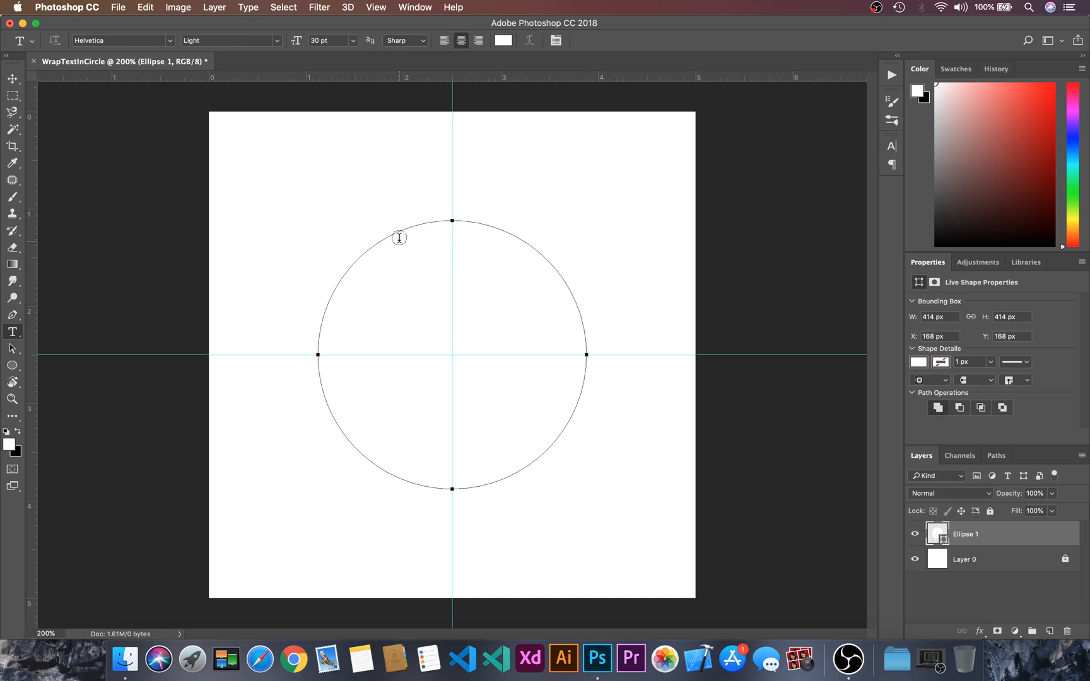
- Set the text colour to black and type 'HOW TO WRAP TEXT' along the circle path
click(503, 39)
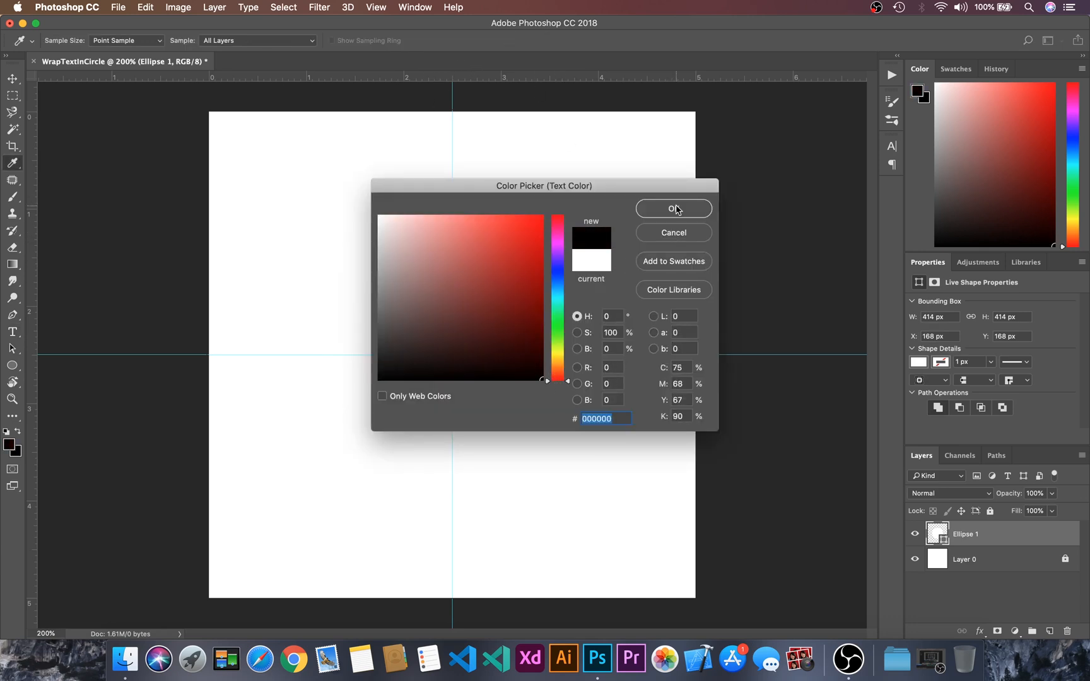
click(673, 209)
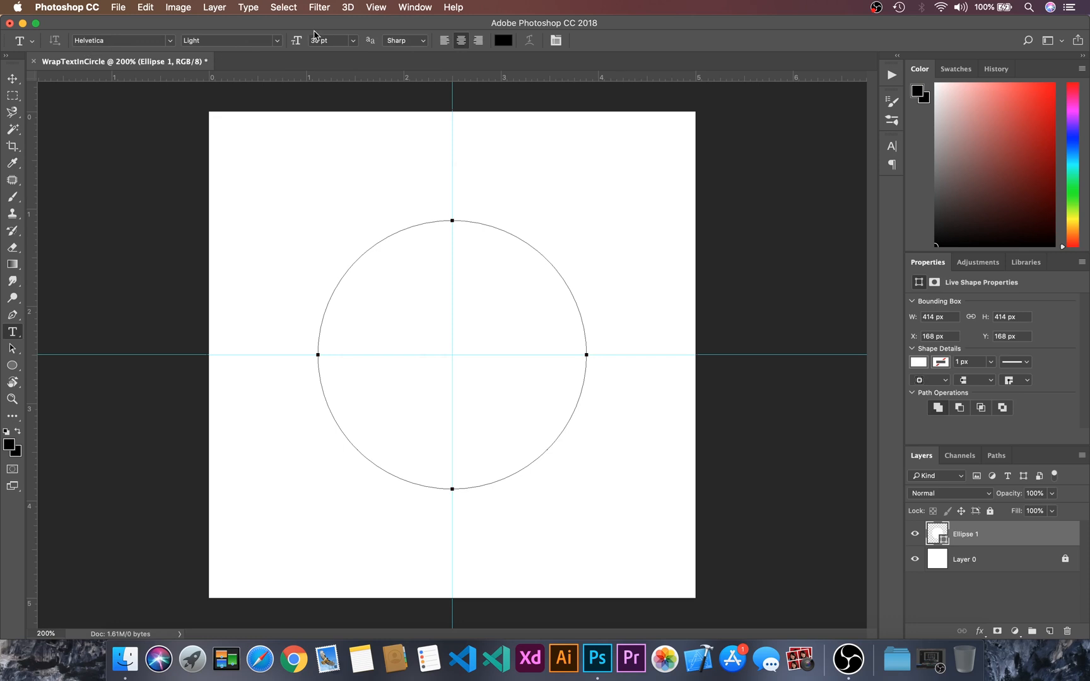
mouse_move(402, 233)
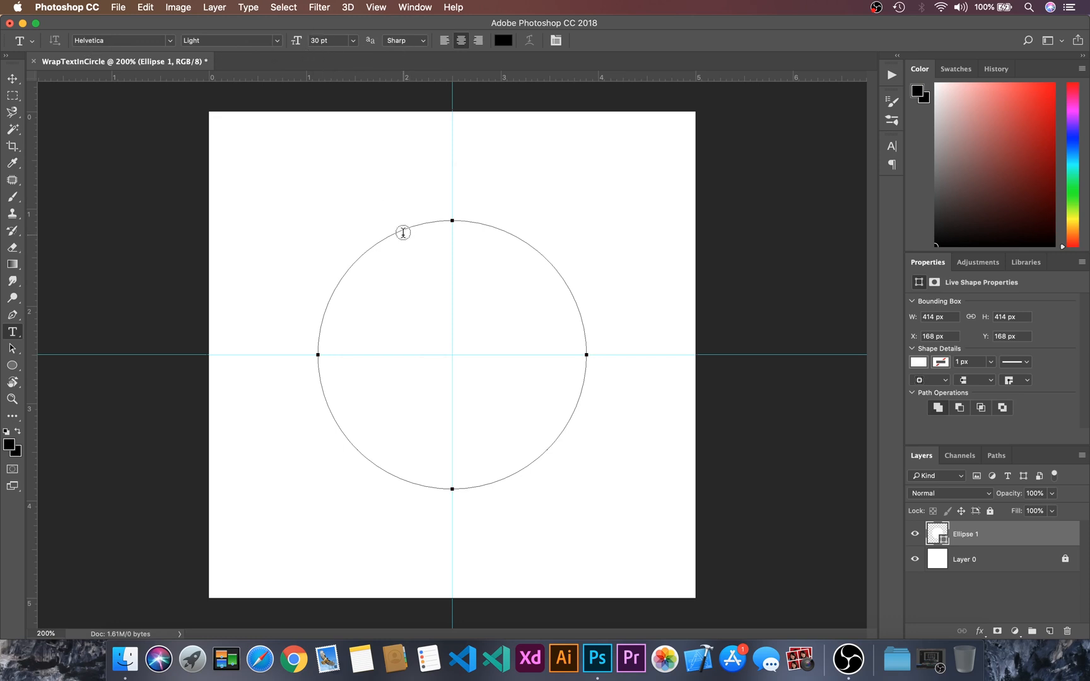
click(403, 231)
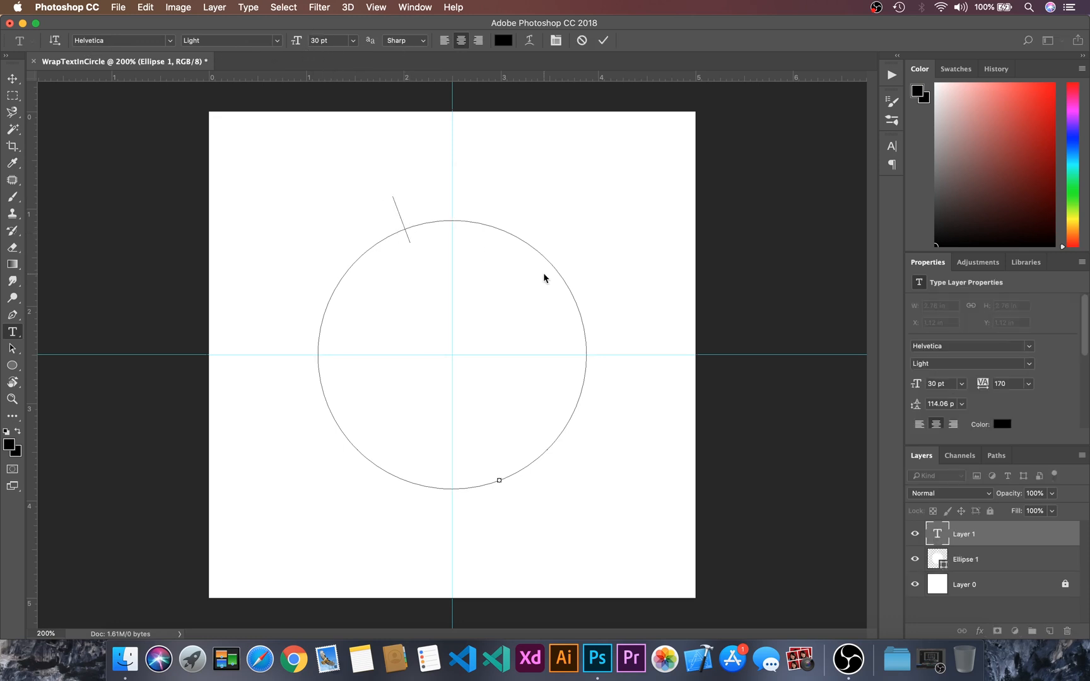
text(H)
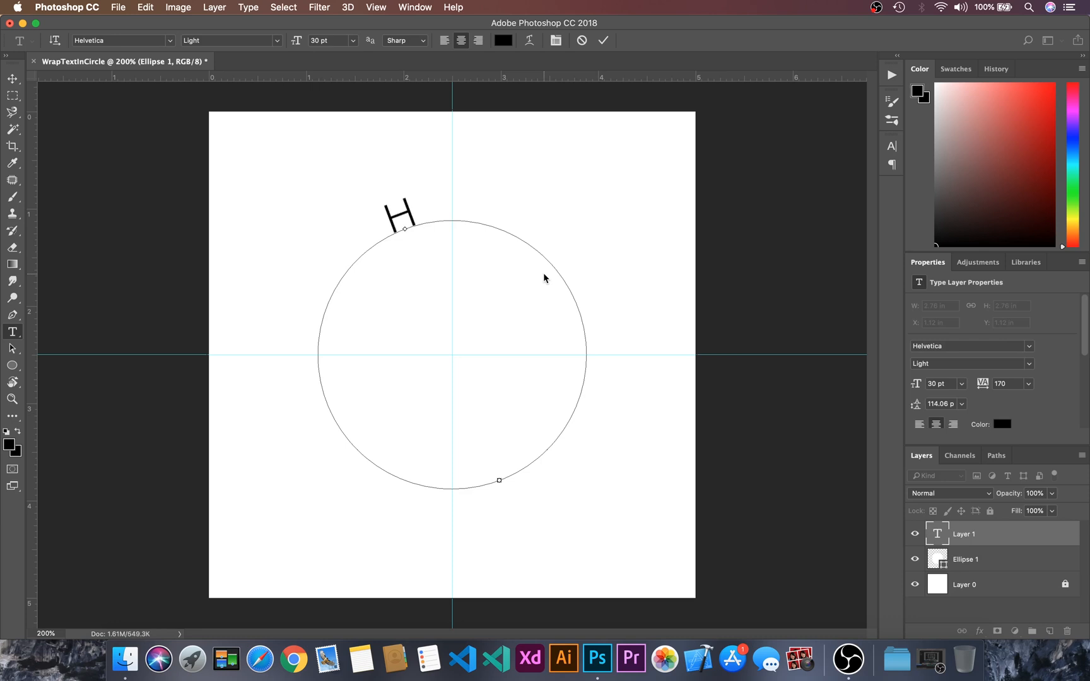
text(OW TO)
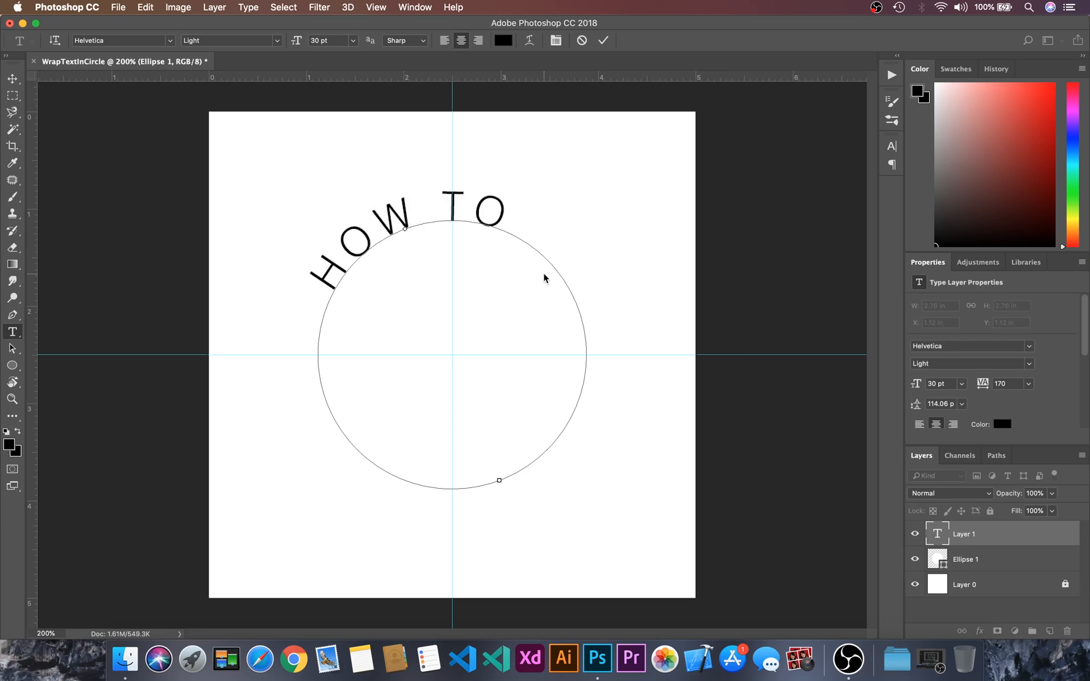
text(WRAP TEXT)
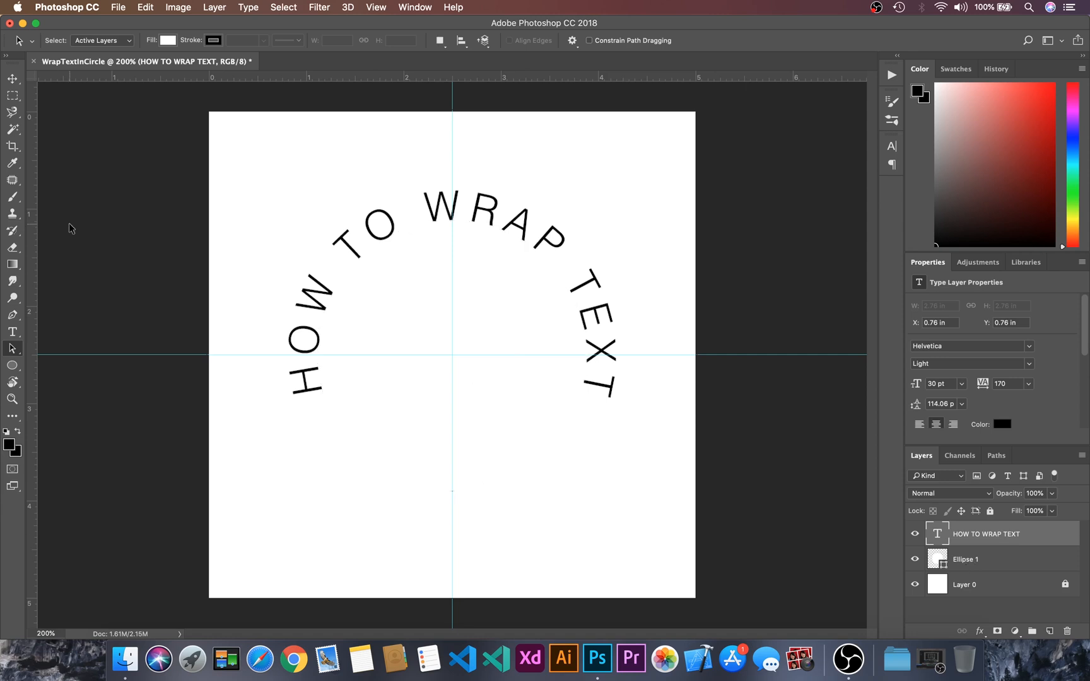
mouse_move(19, 369)
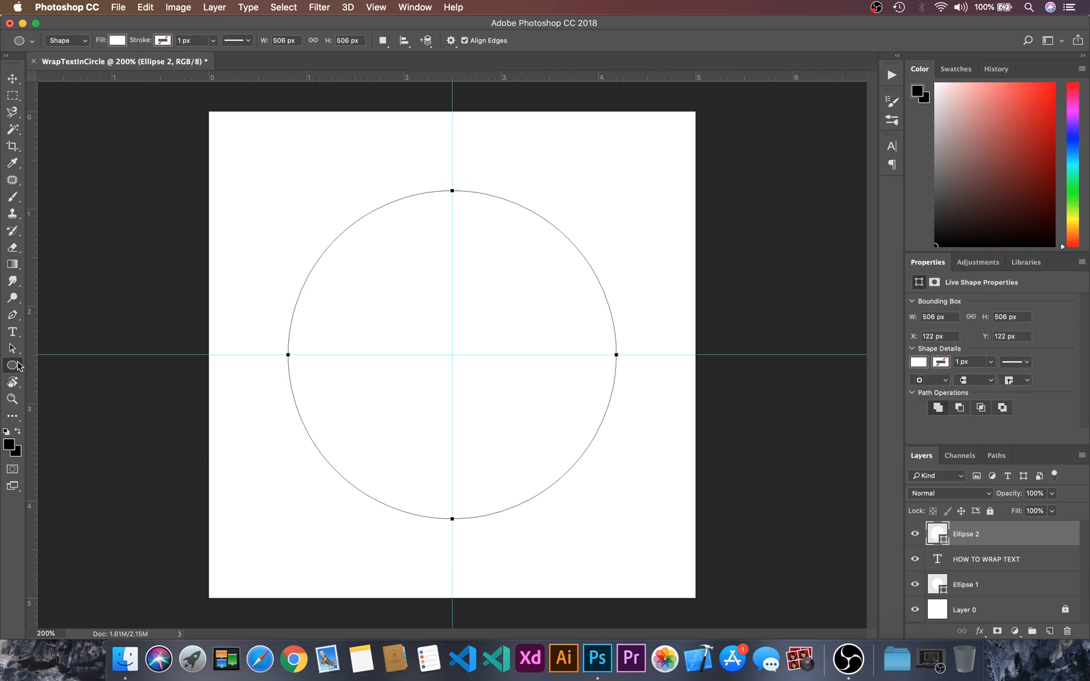
- Type 'PHOTOSHOP' with the Horizontal Type tool along the bottom of Ellipse 2
click(12, 332)
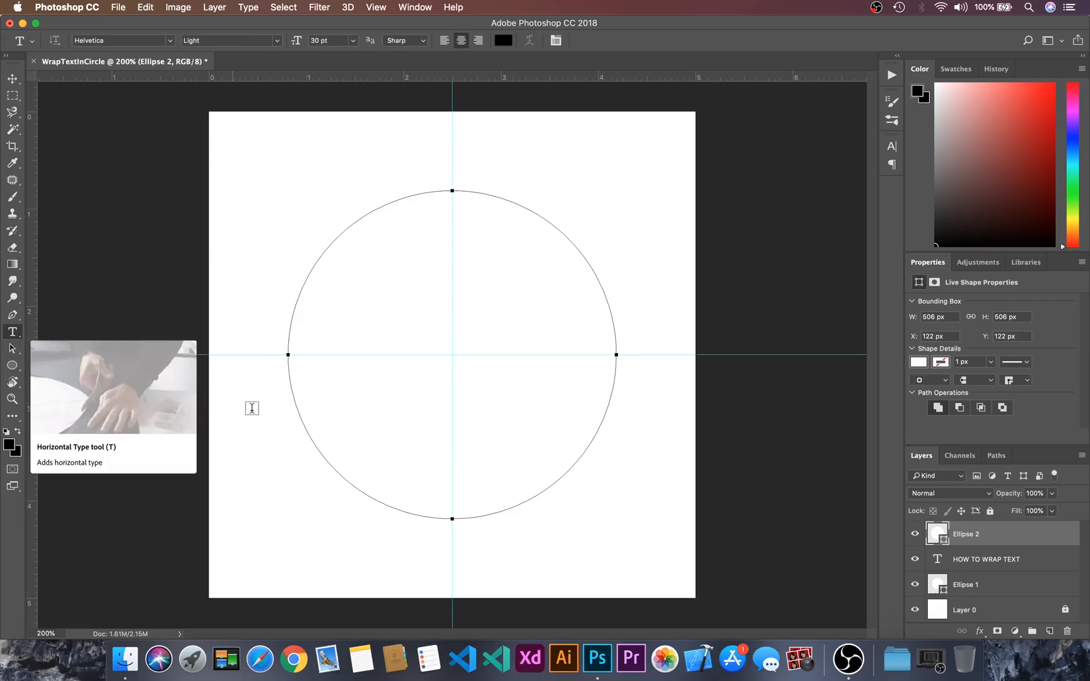
mouse_move(386, 499)
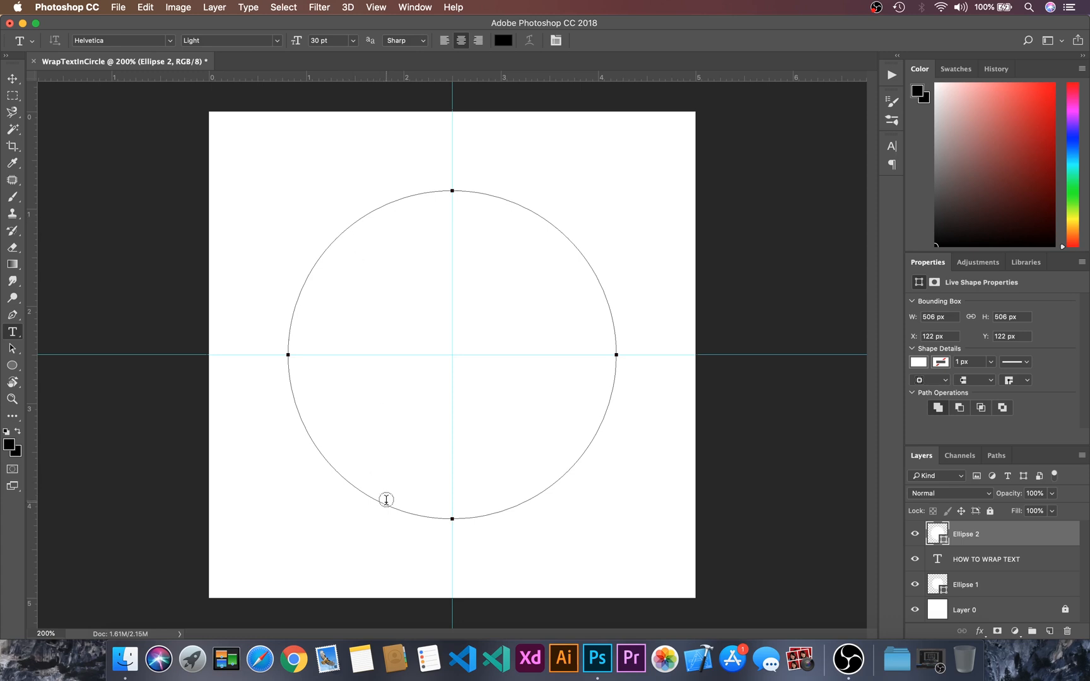
click(387, 499)
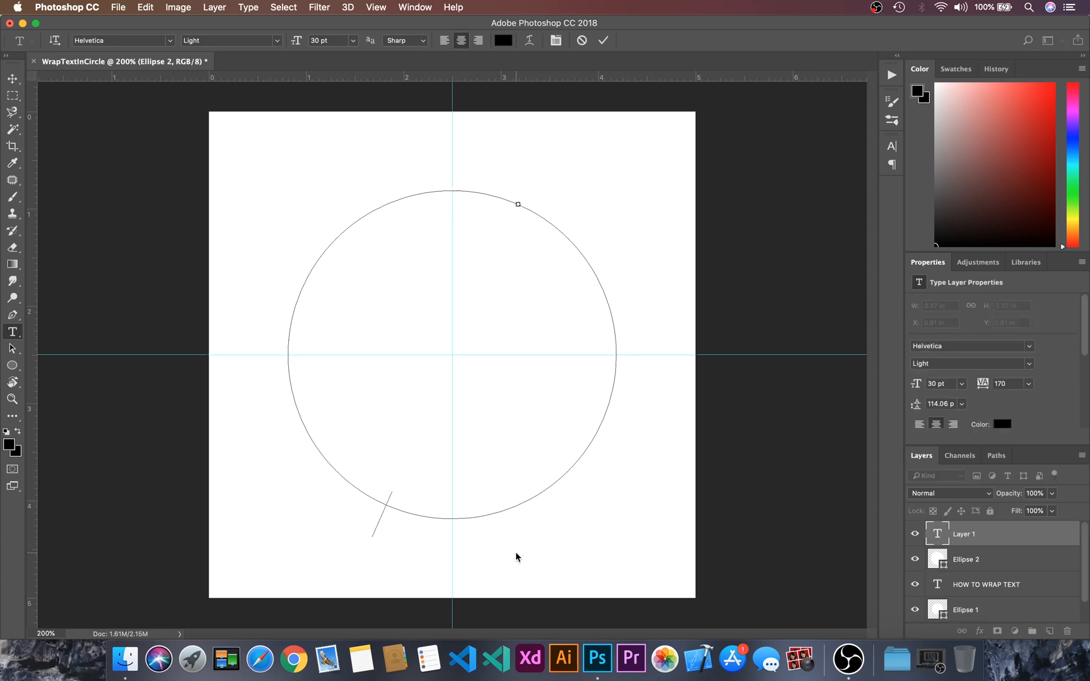
text(PHOTOSHOP)
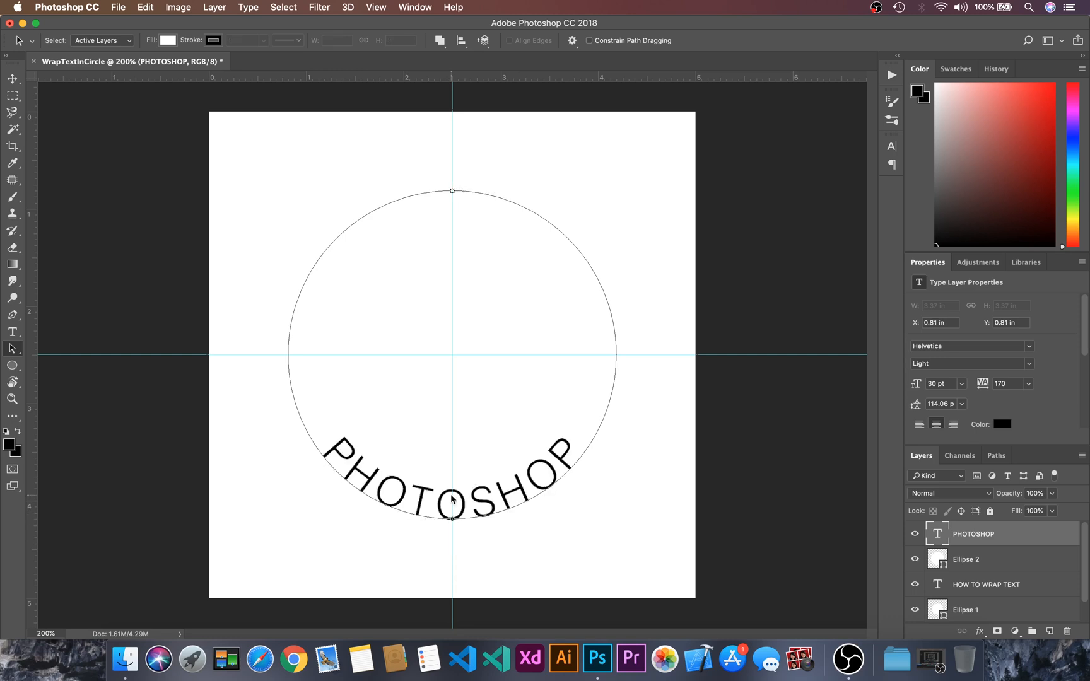
mouse_move(13, 332)
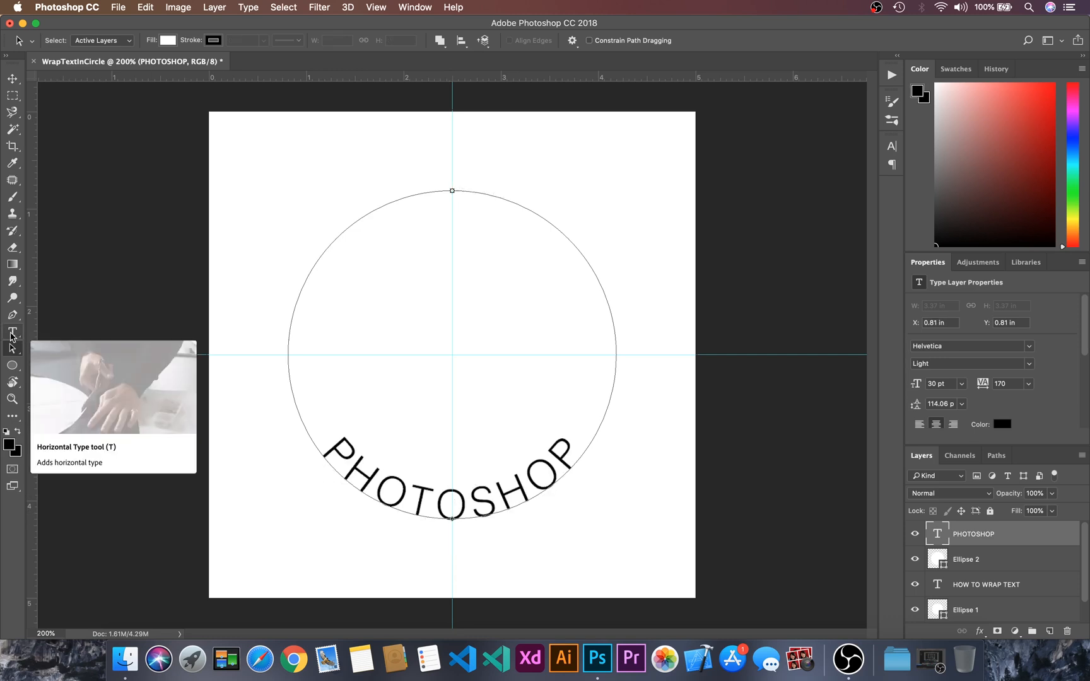
- Raise PHOTOSHOP's tracking to 290, hide both Ellipse layers, and commit the text
click(12, 332)
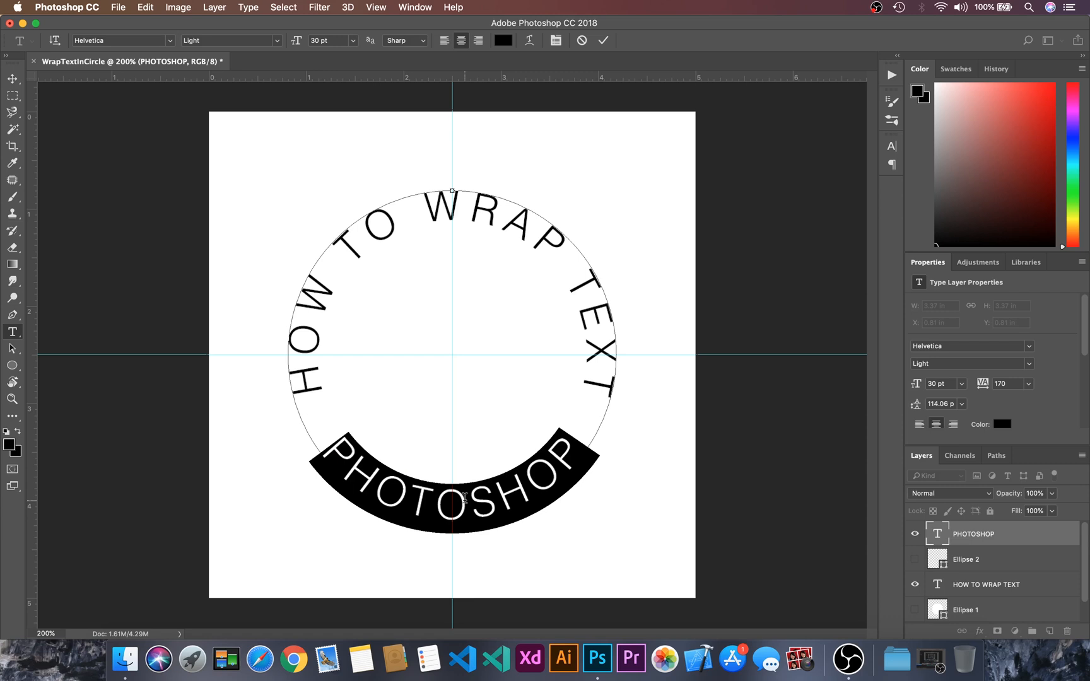
key(alt)
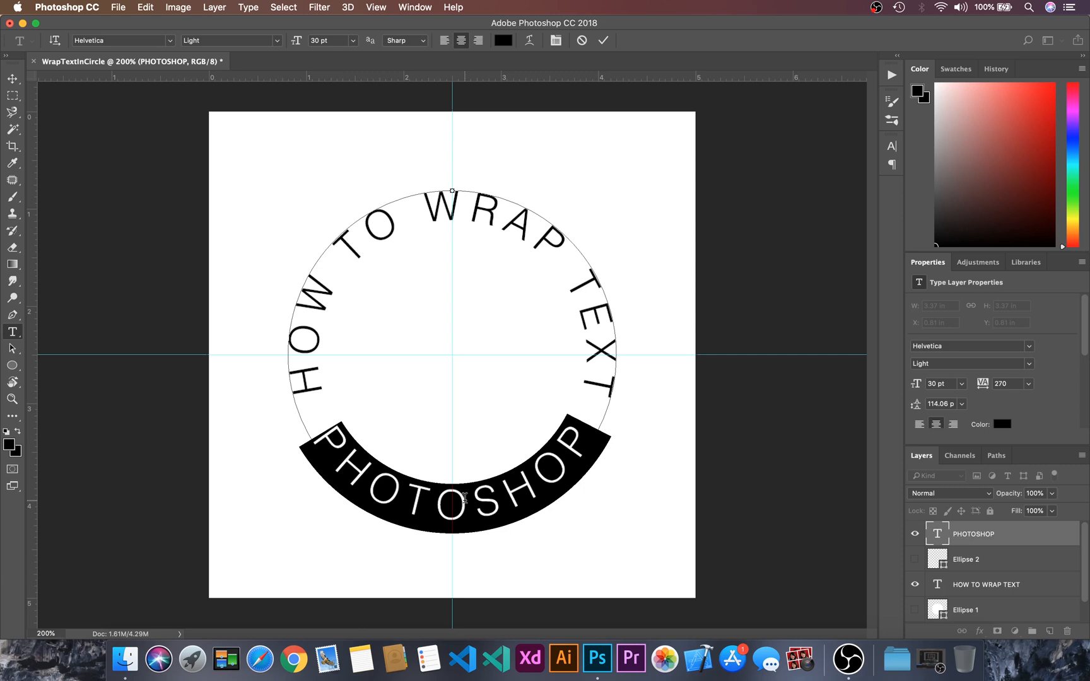
click(1005, 384)
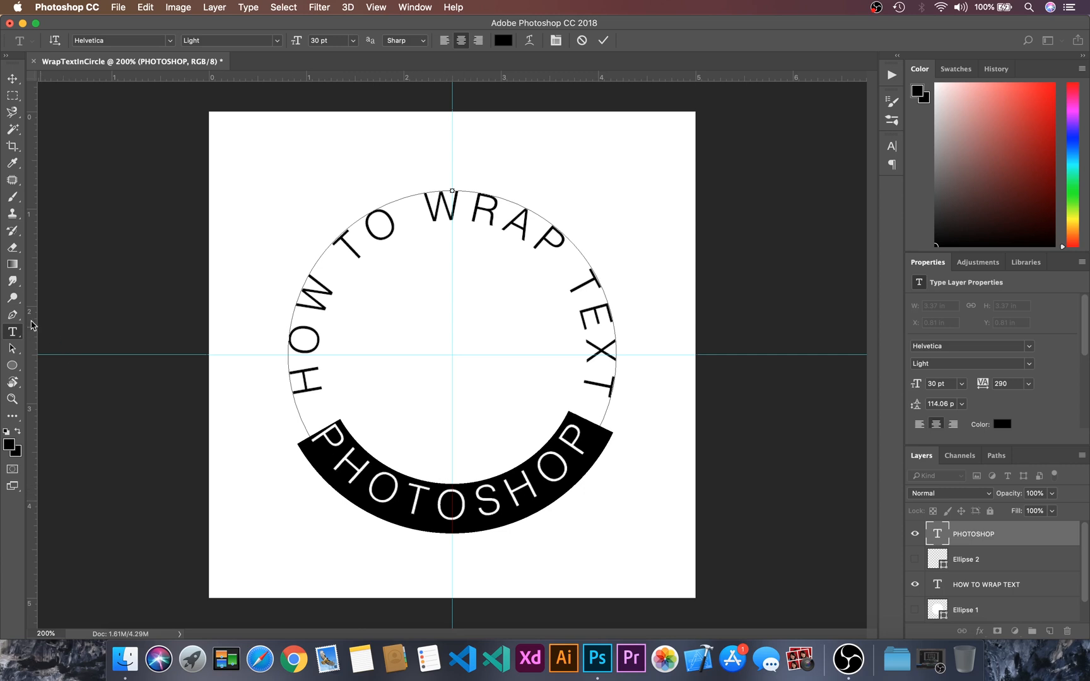
click(12, 77)
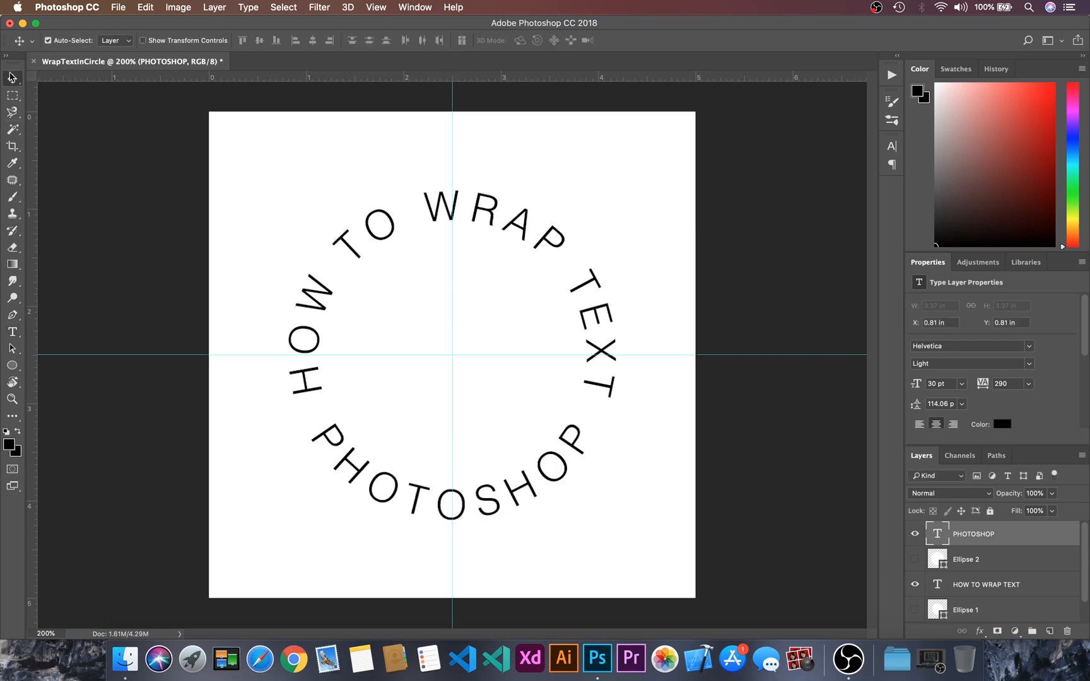
click(538, 564)
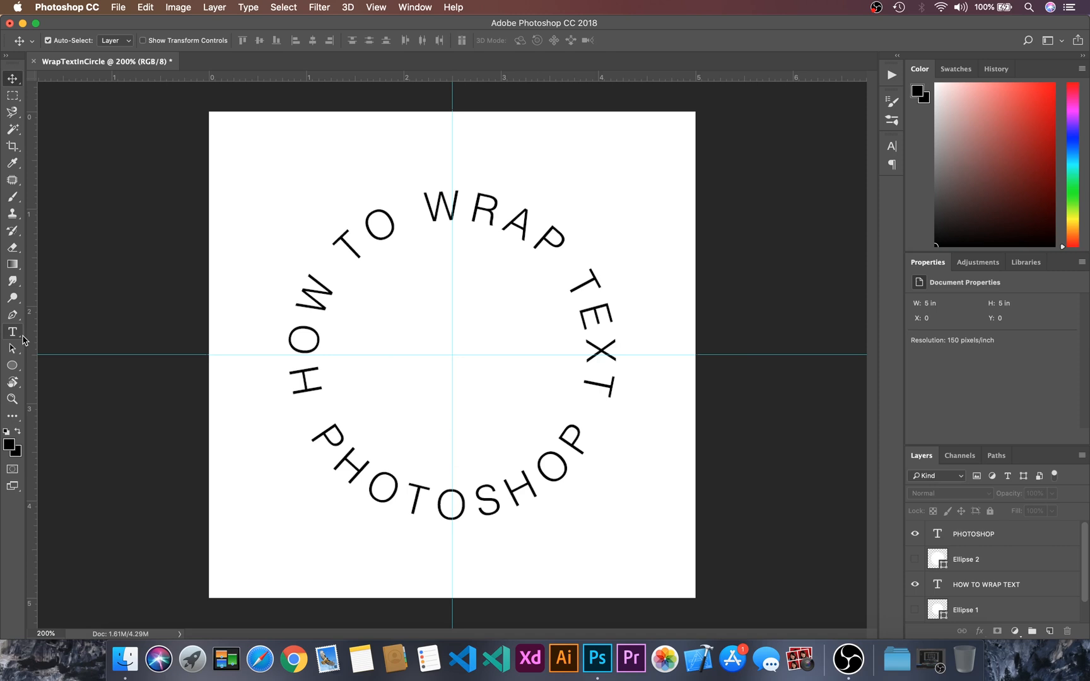
- Type 'IN' as a new text layer and move it to the canvas centre
click(595, 158)
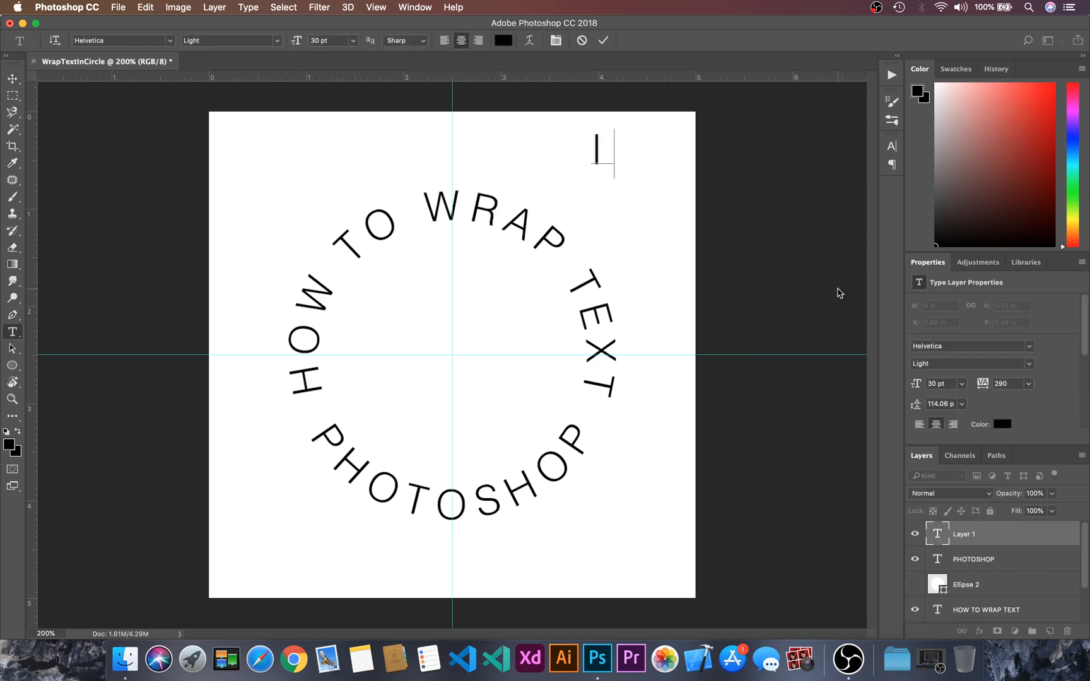
text(IN)
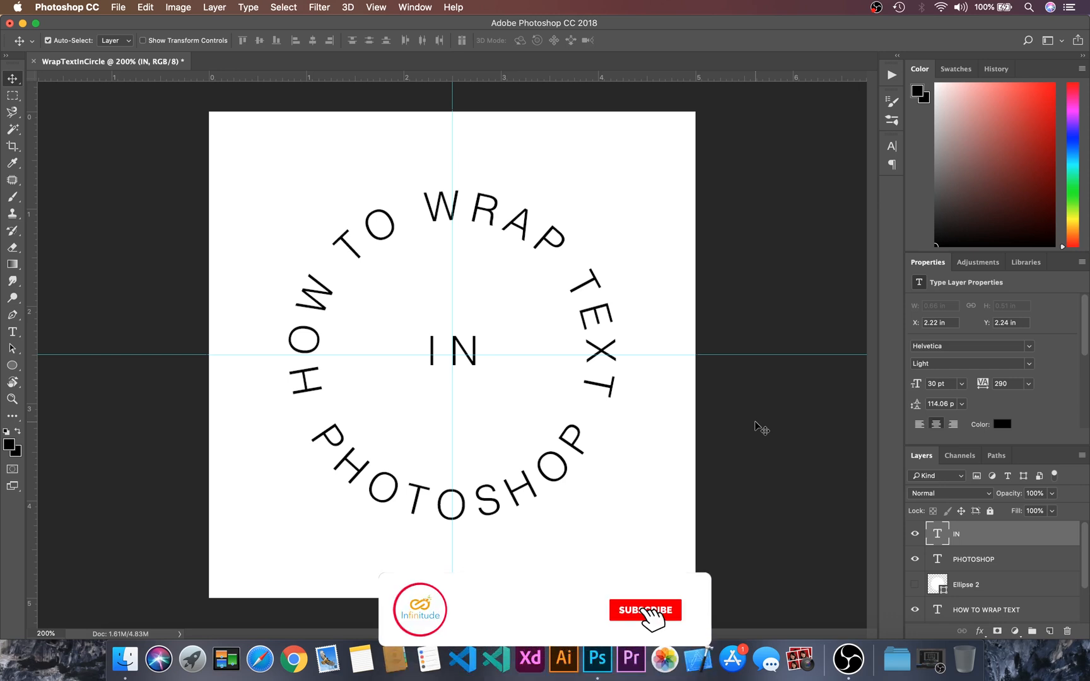
click(645, 611)
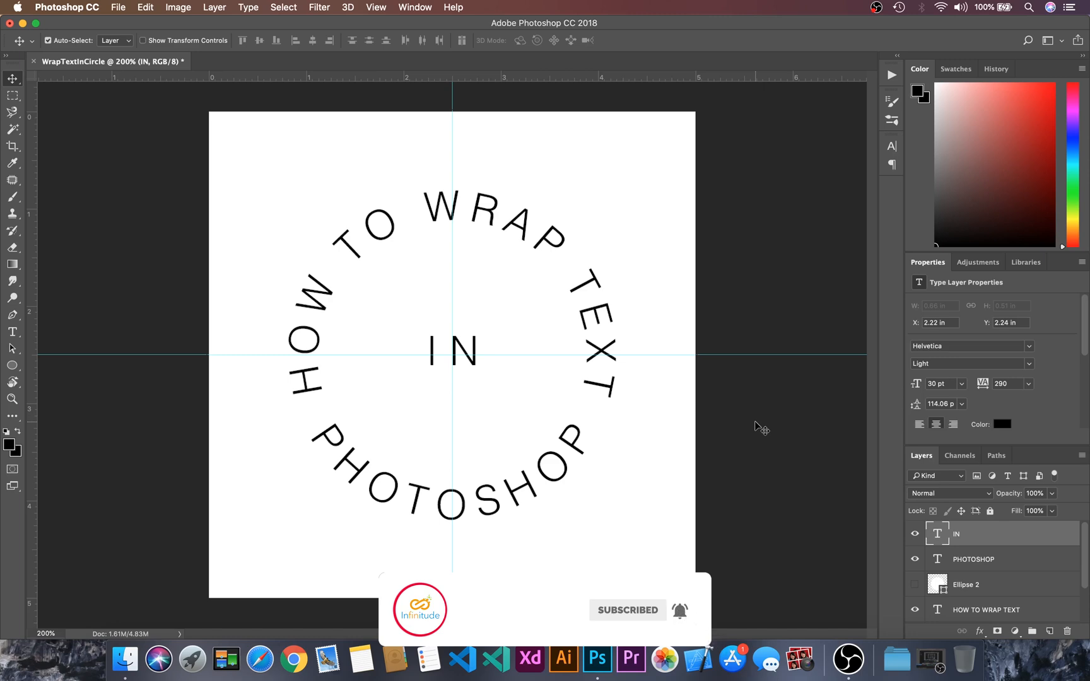